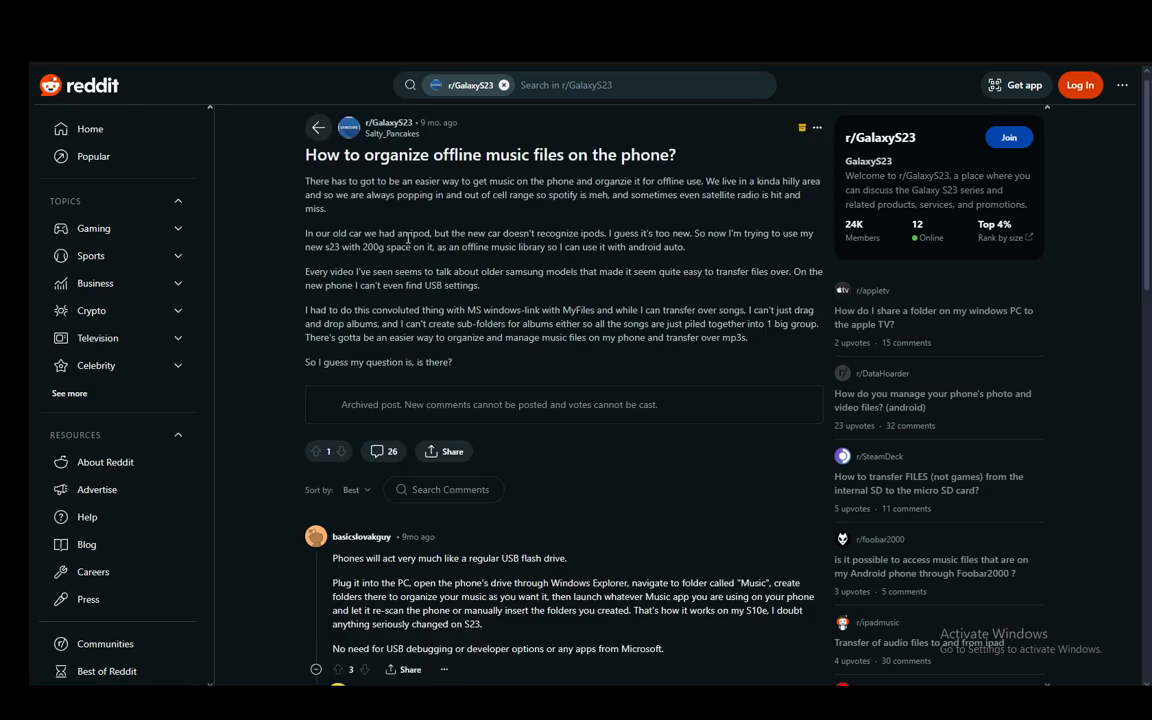
pyautogui.scroll(-3)
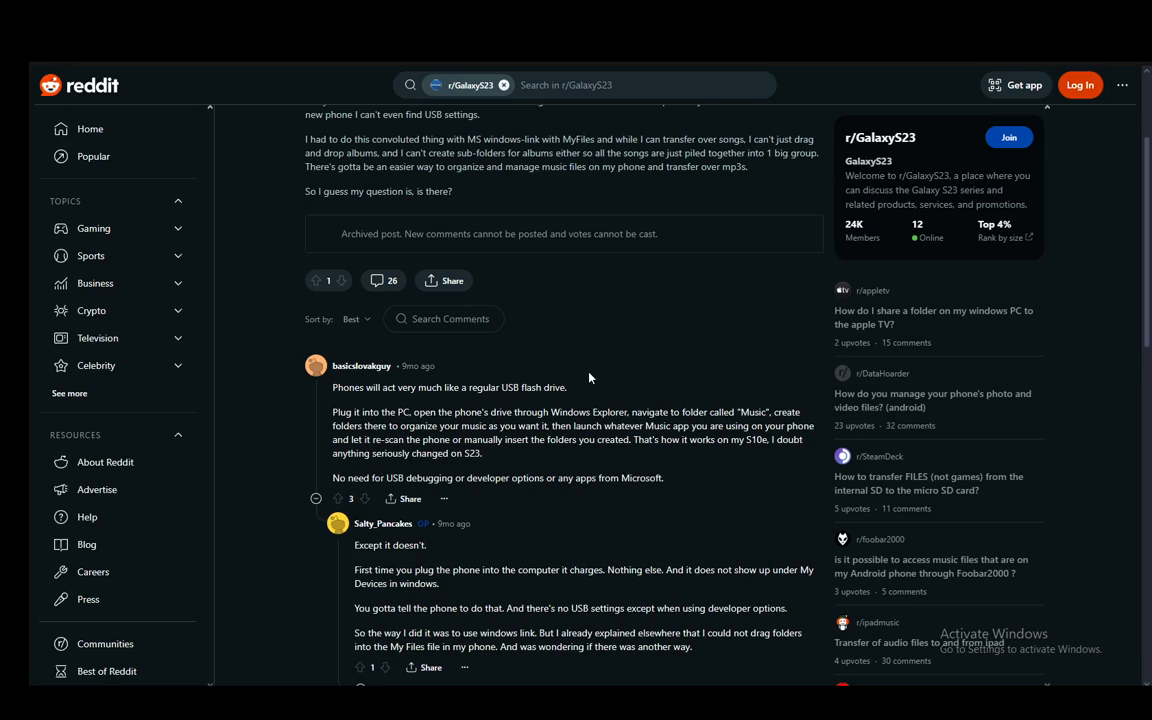
pyautogui.moveTo(564, 372)
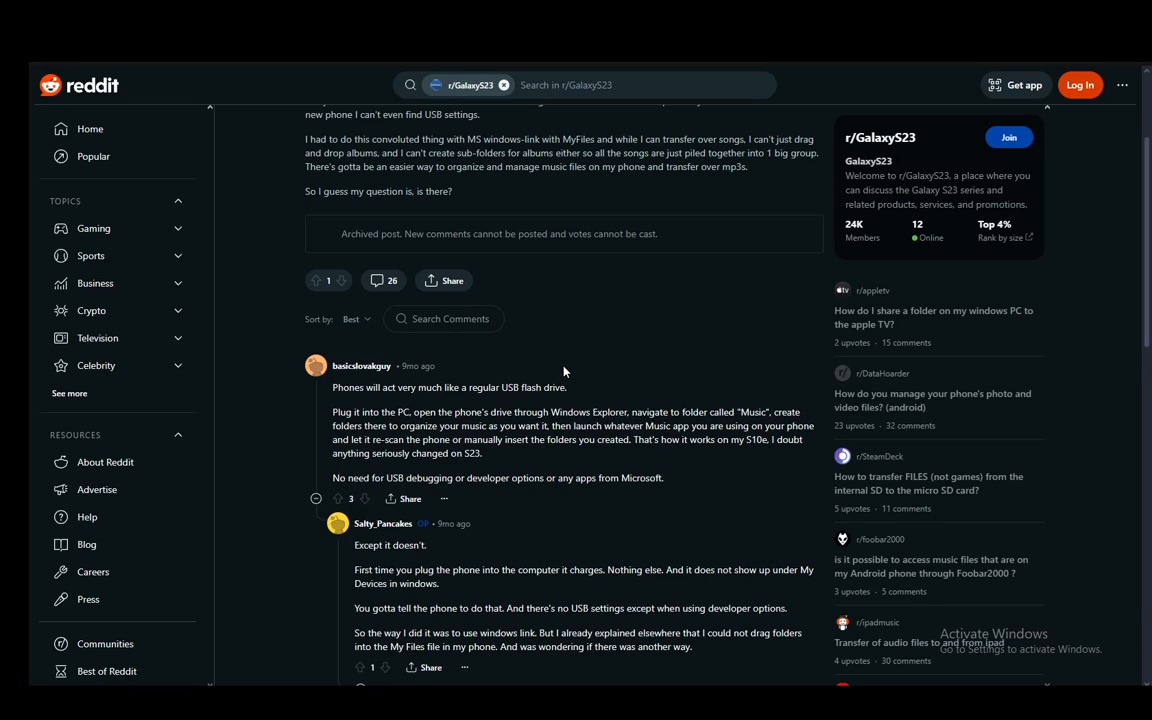